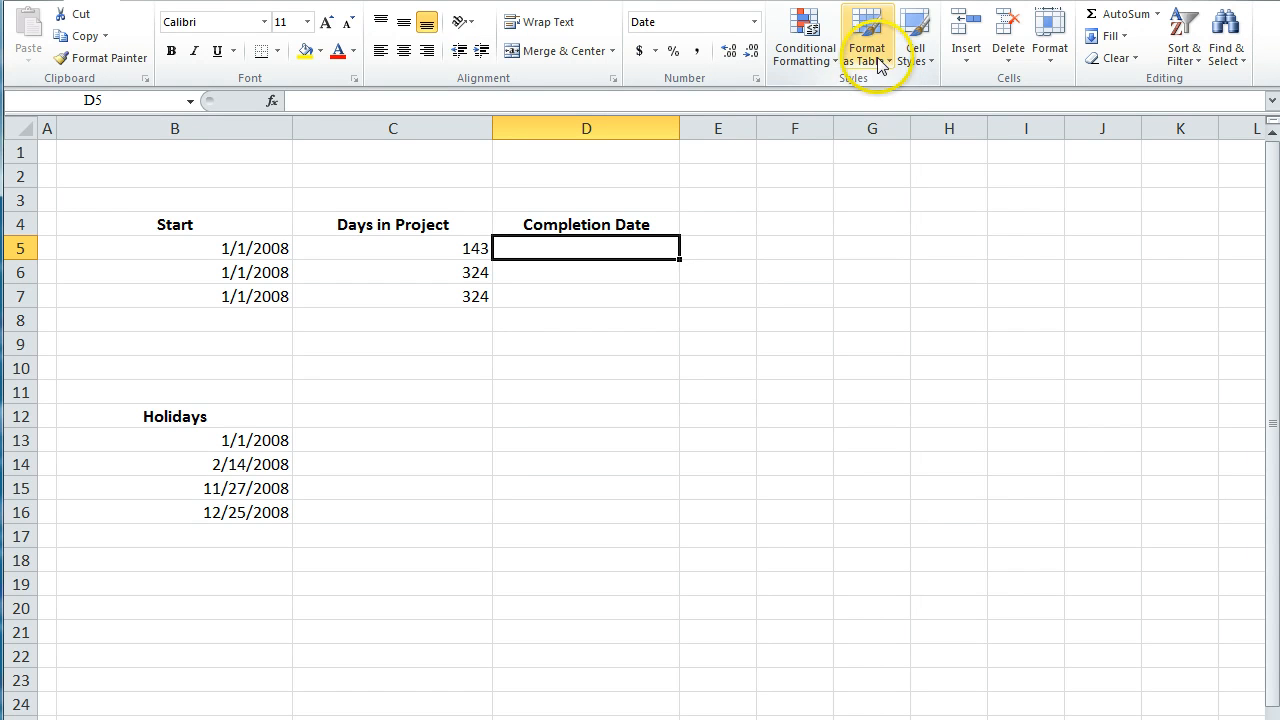
mouse_move(696, 398)
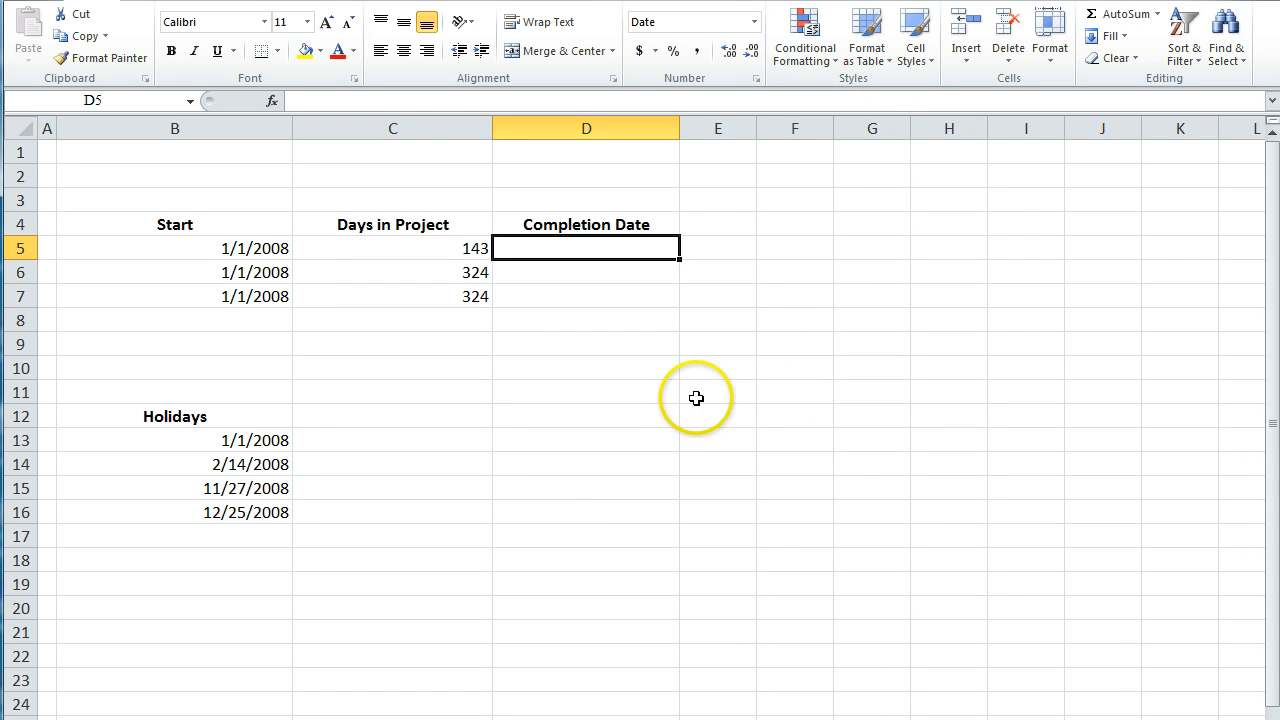
mouse_move(684, 392)
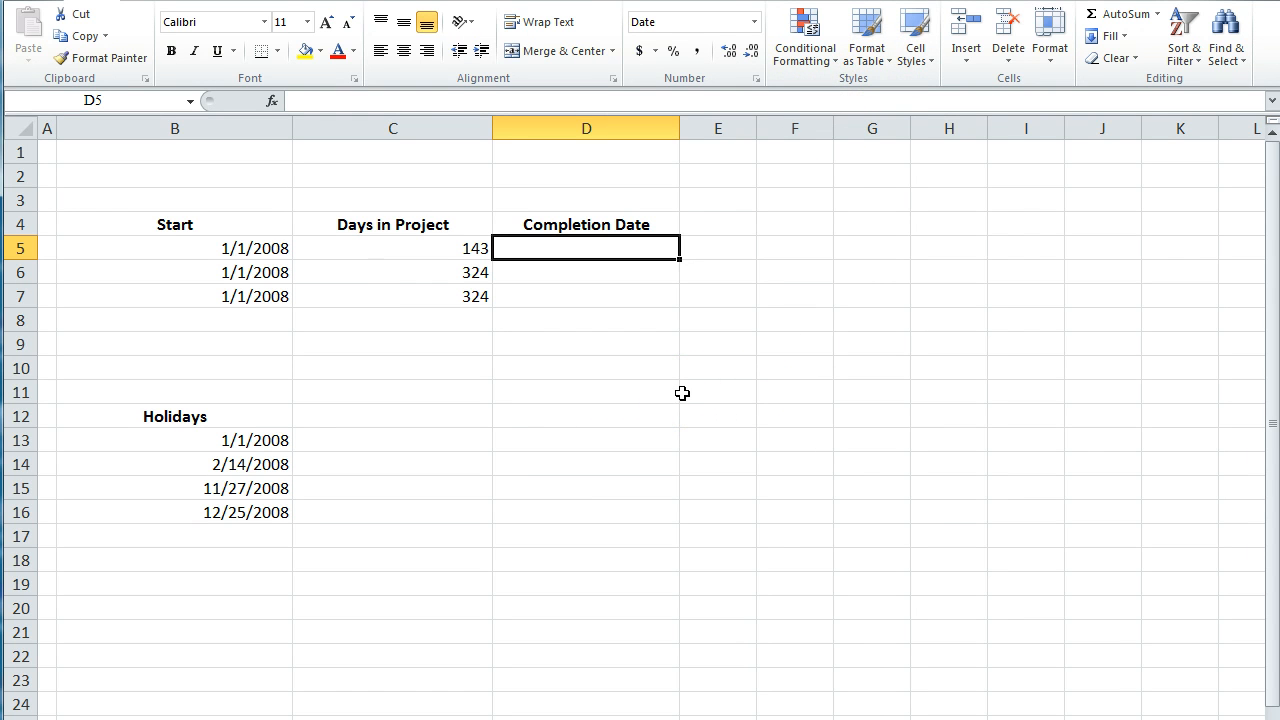
mouse_move(464, 424)
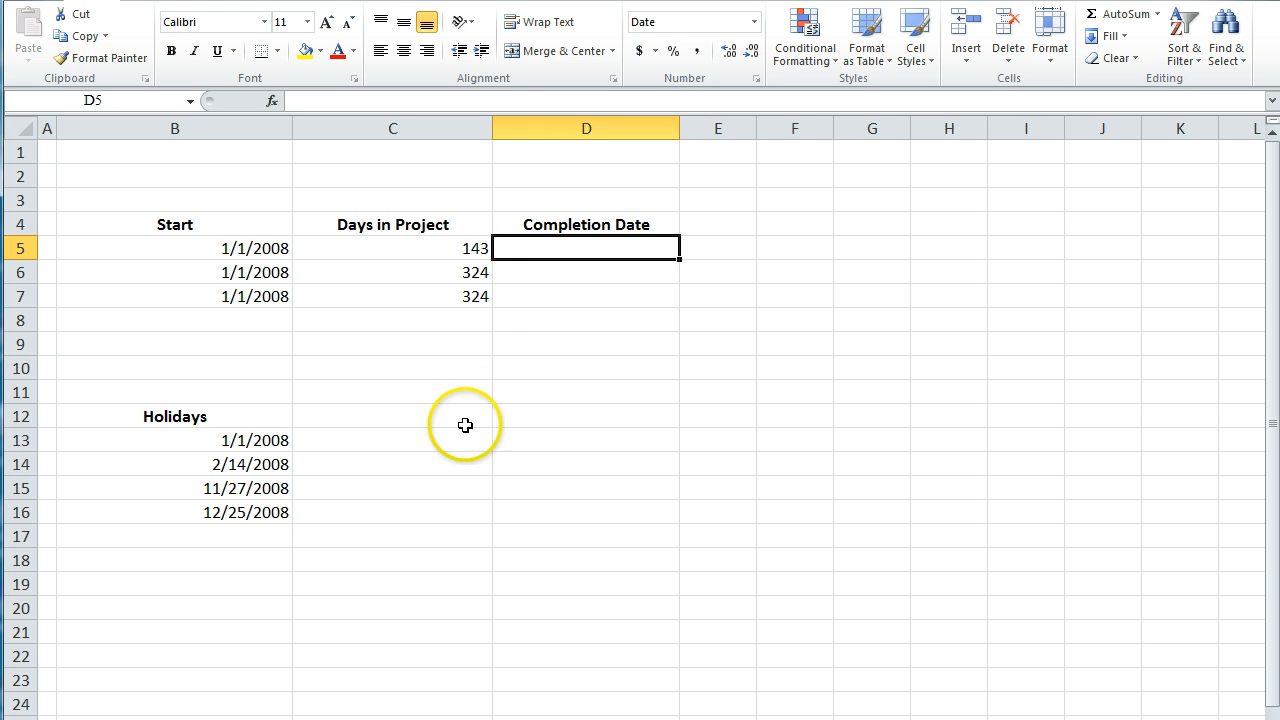
Step: Review the worksheet's start dates, Days in Project numbers and holiday list
click(176, 368)
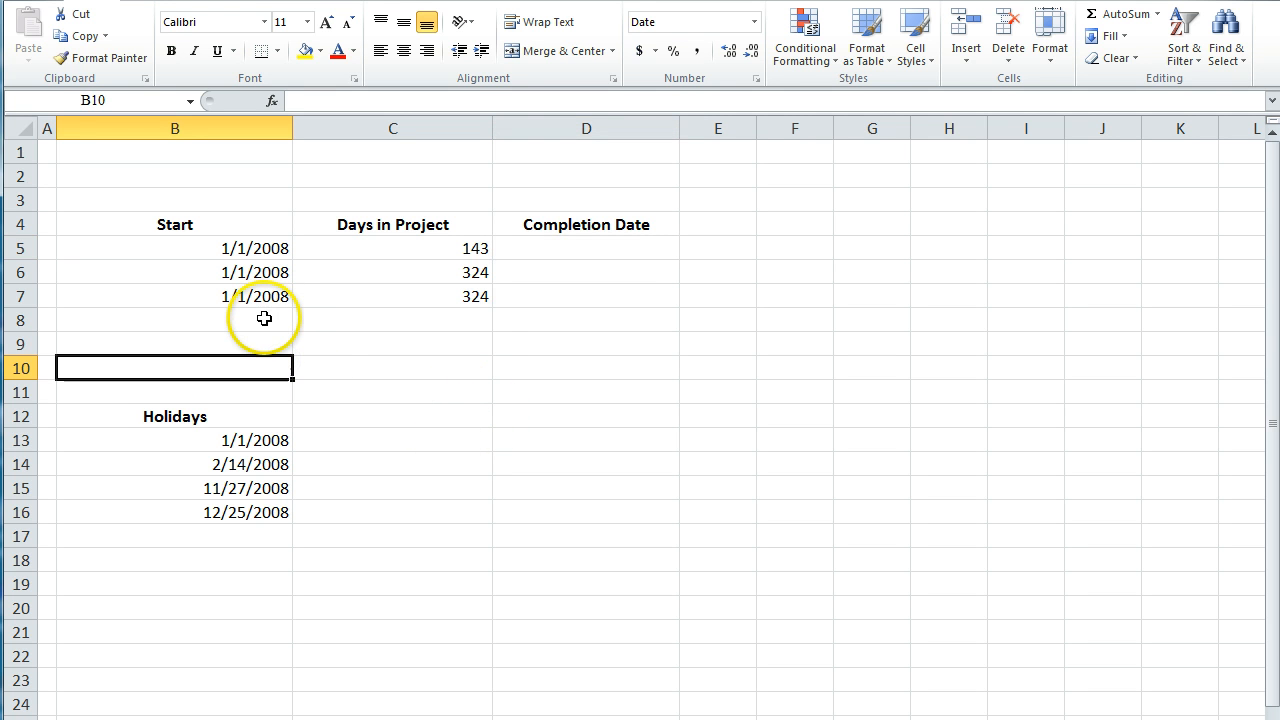
mouse_move(462, 332)
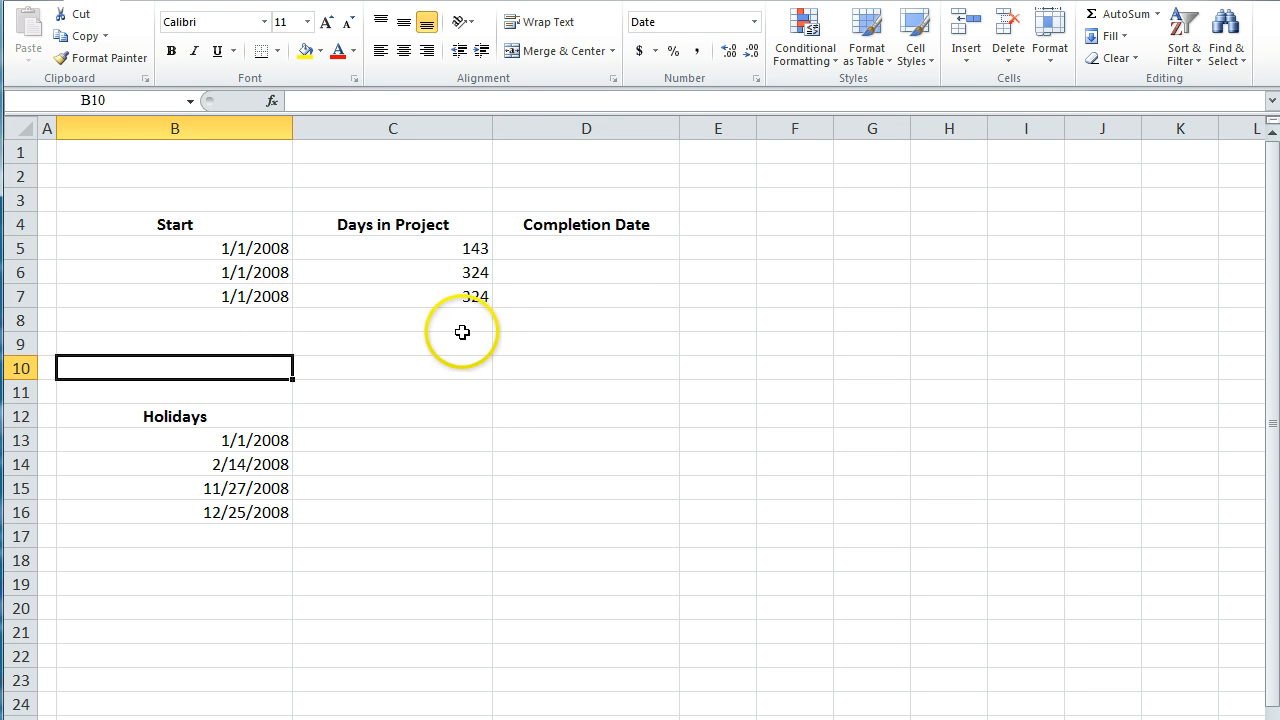
mouse_move(460, 360)
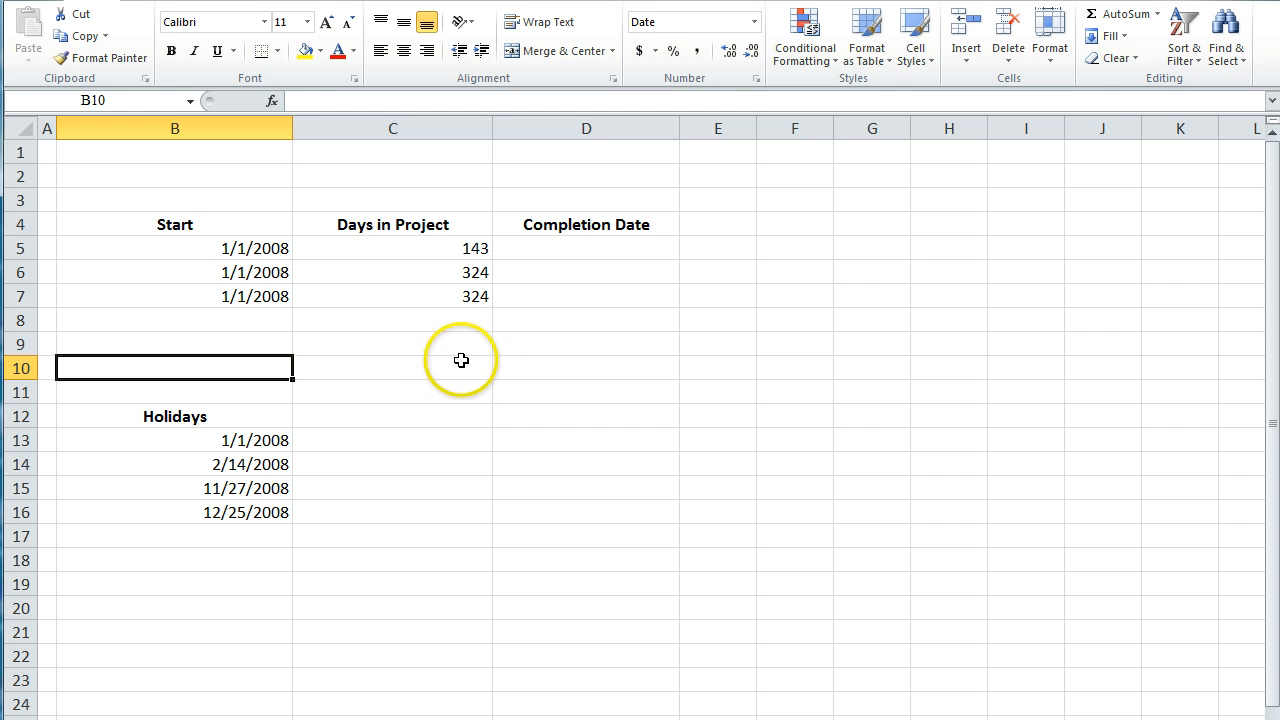
click(392, 368)
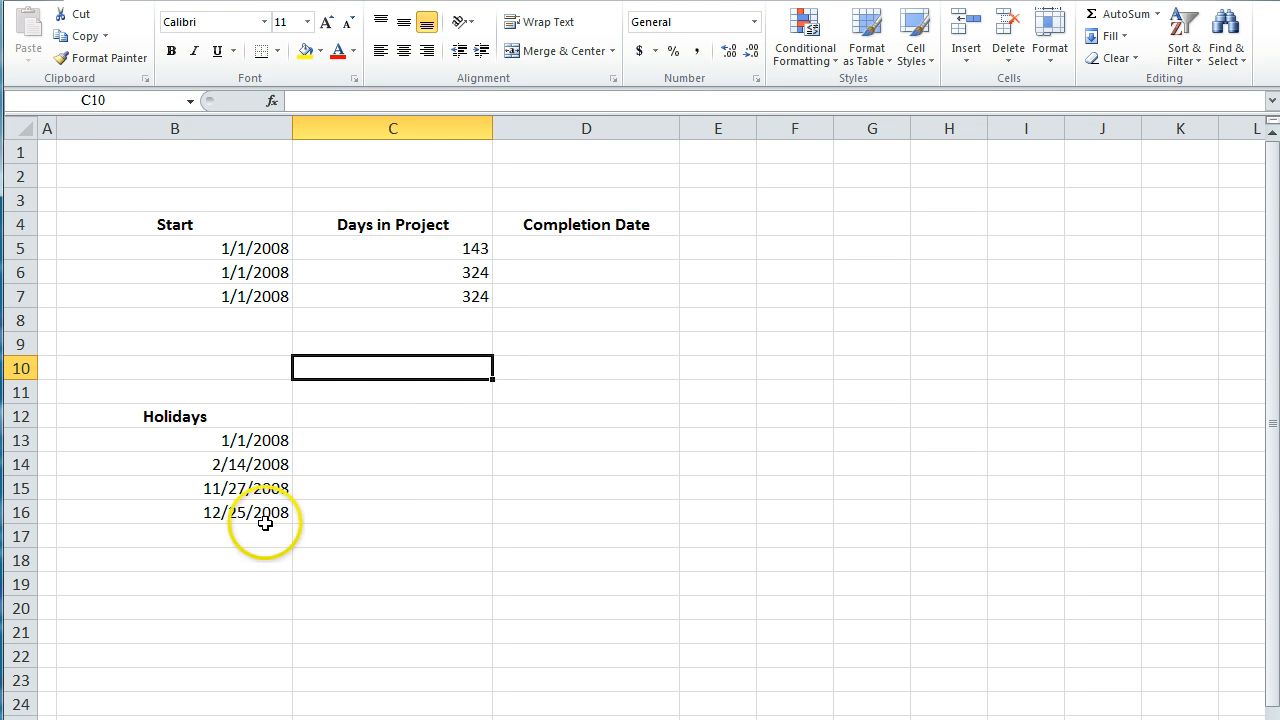
mouse_move(428, 398)
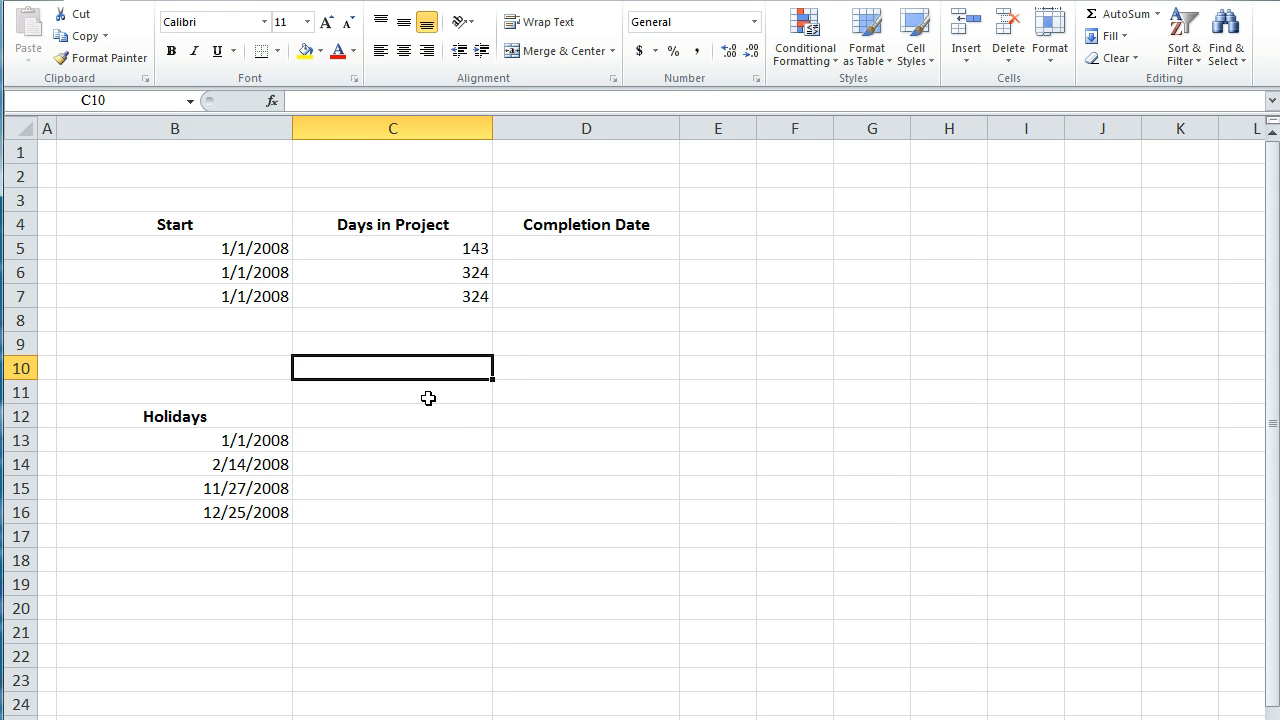
click(392, 416)
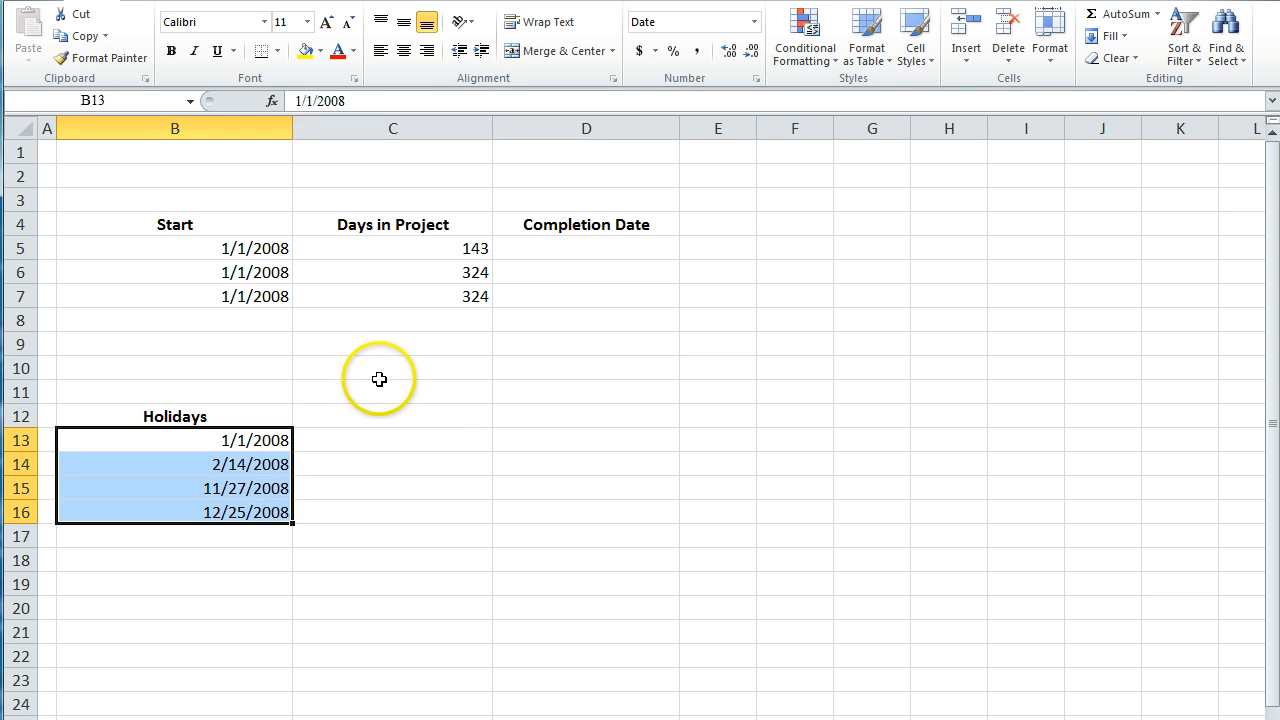
mouse_move(380, 348)
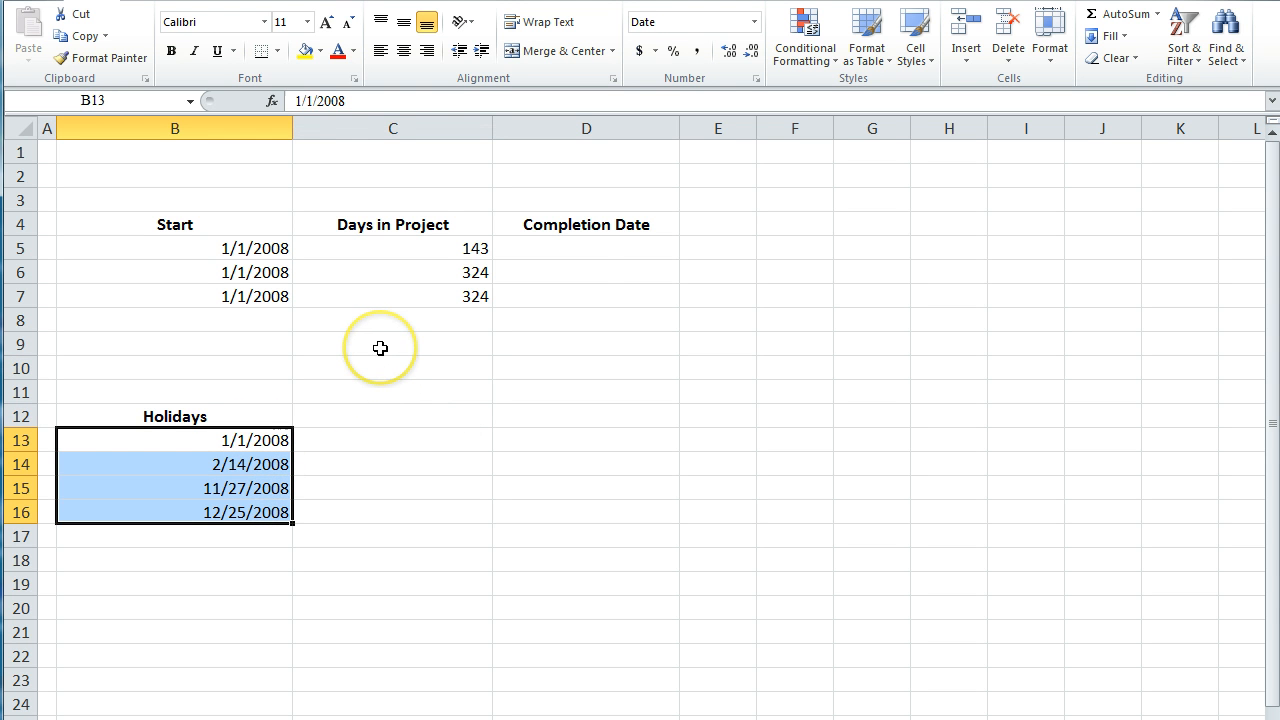
click(586, 248)
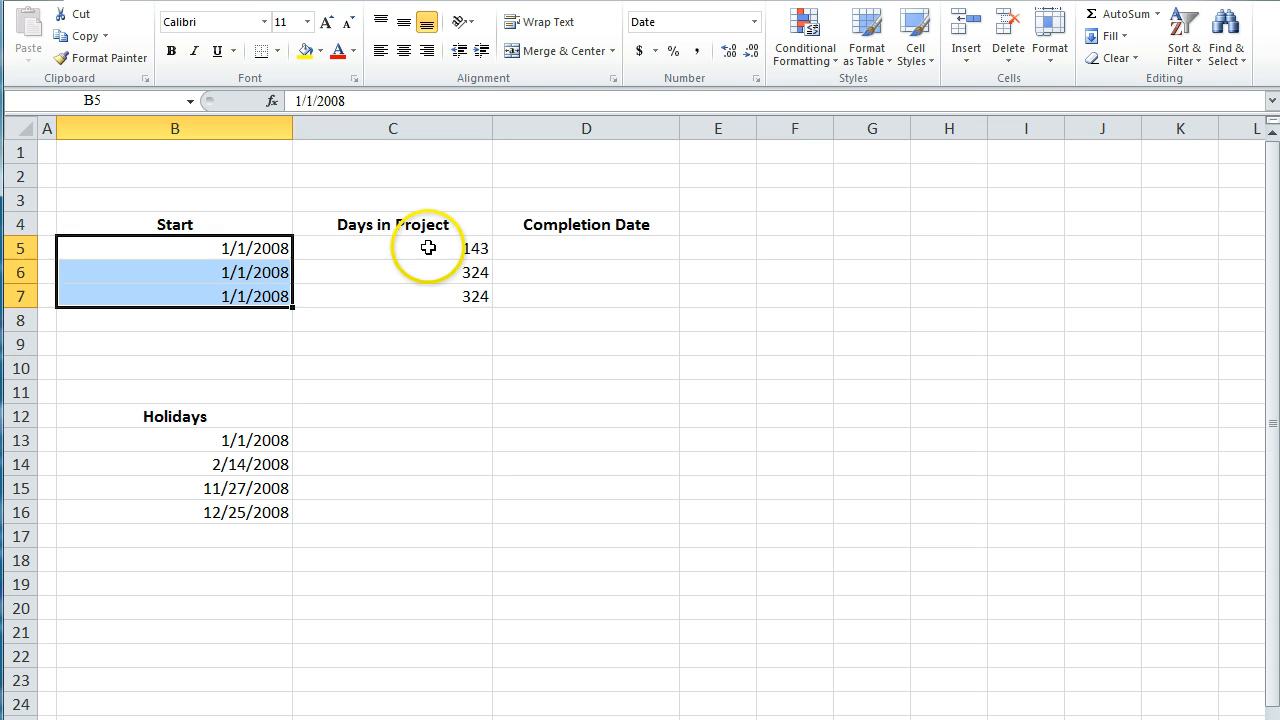
click(392, 248)
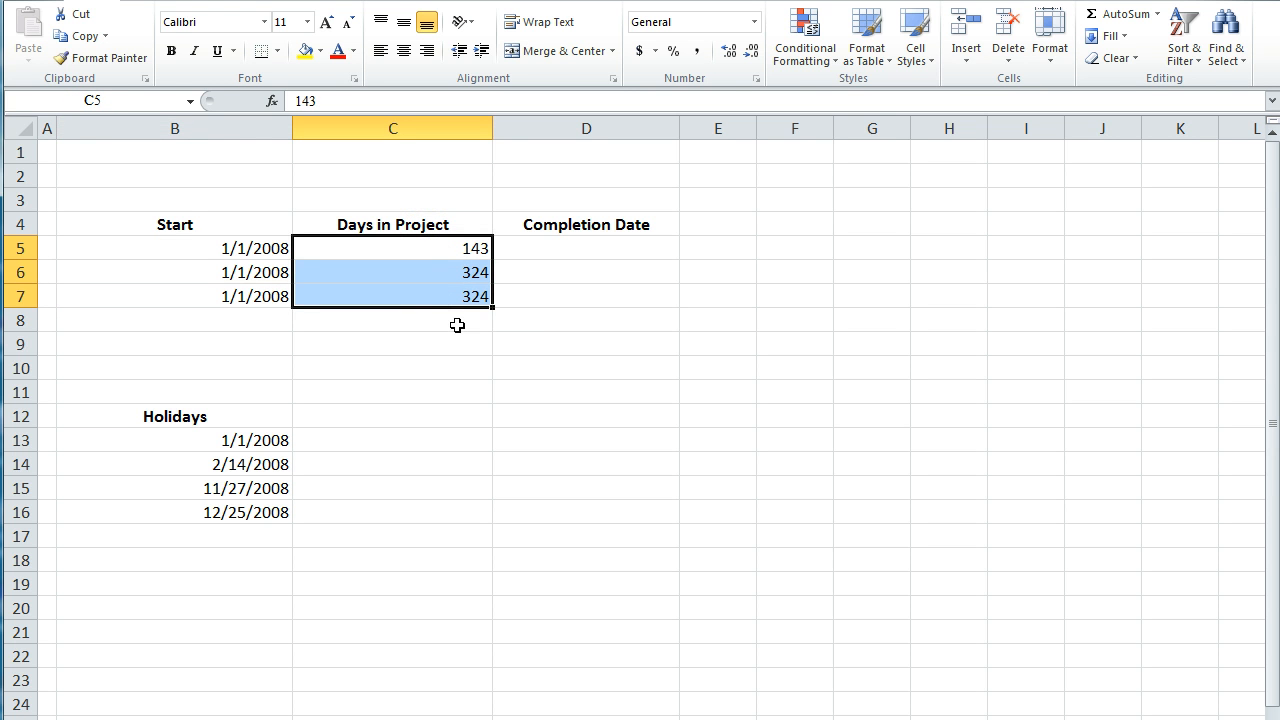
Step: Enter a WORKDAY formula from start date and days in the first Completion Date cell and fill it down
click(584, 248)
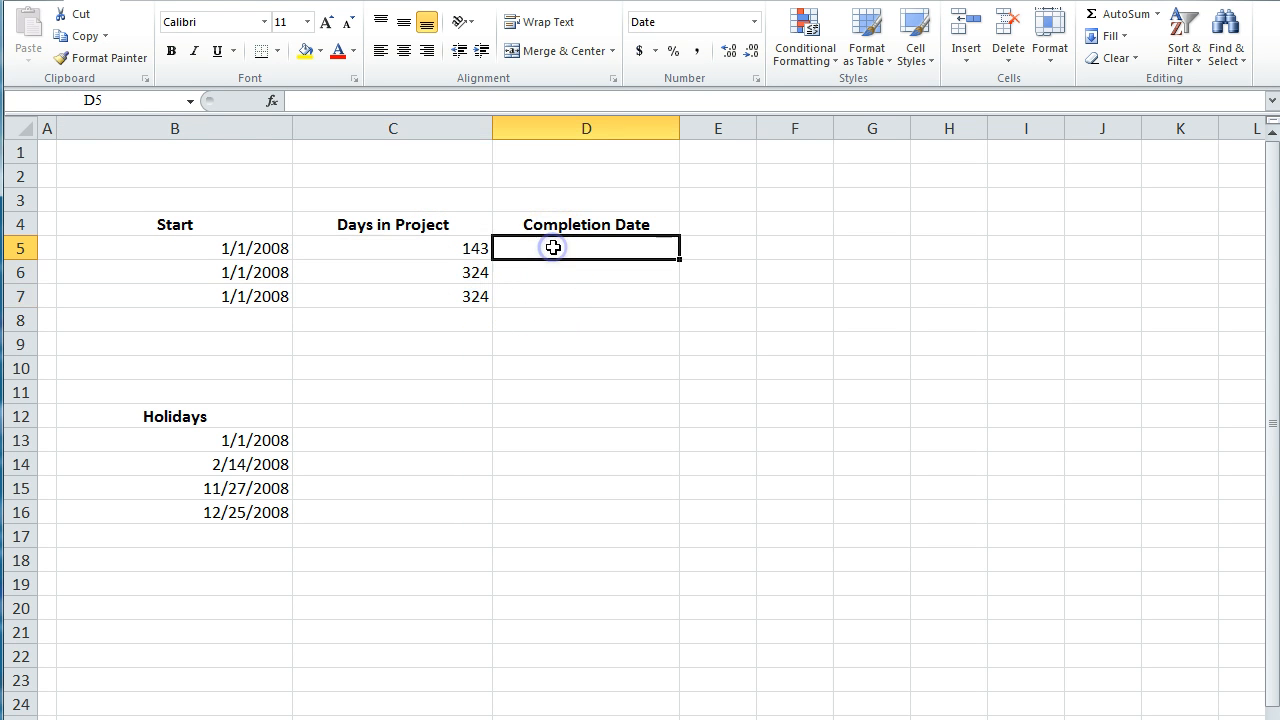
text(=w)
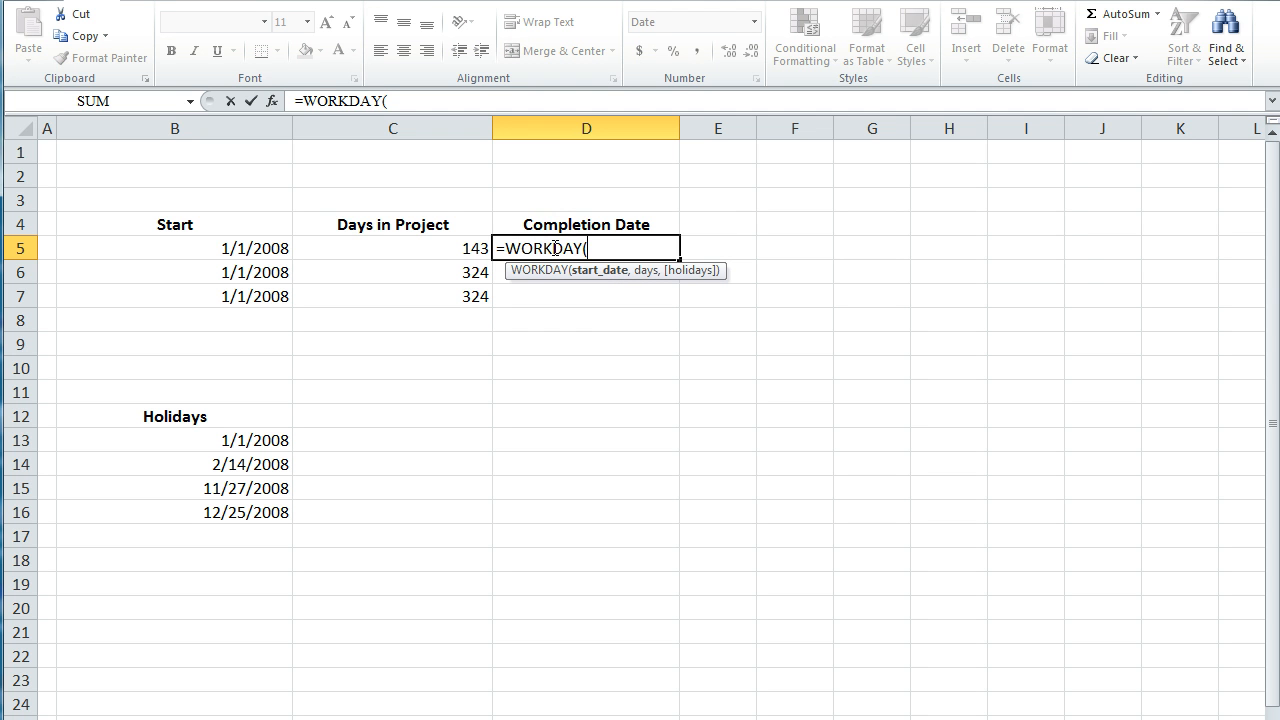
click(176, 248)
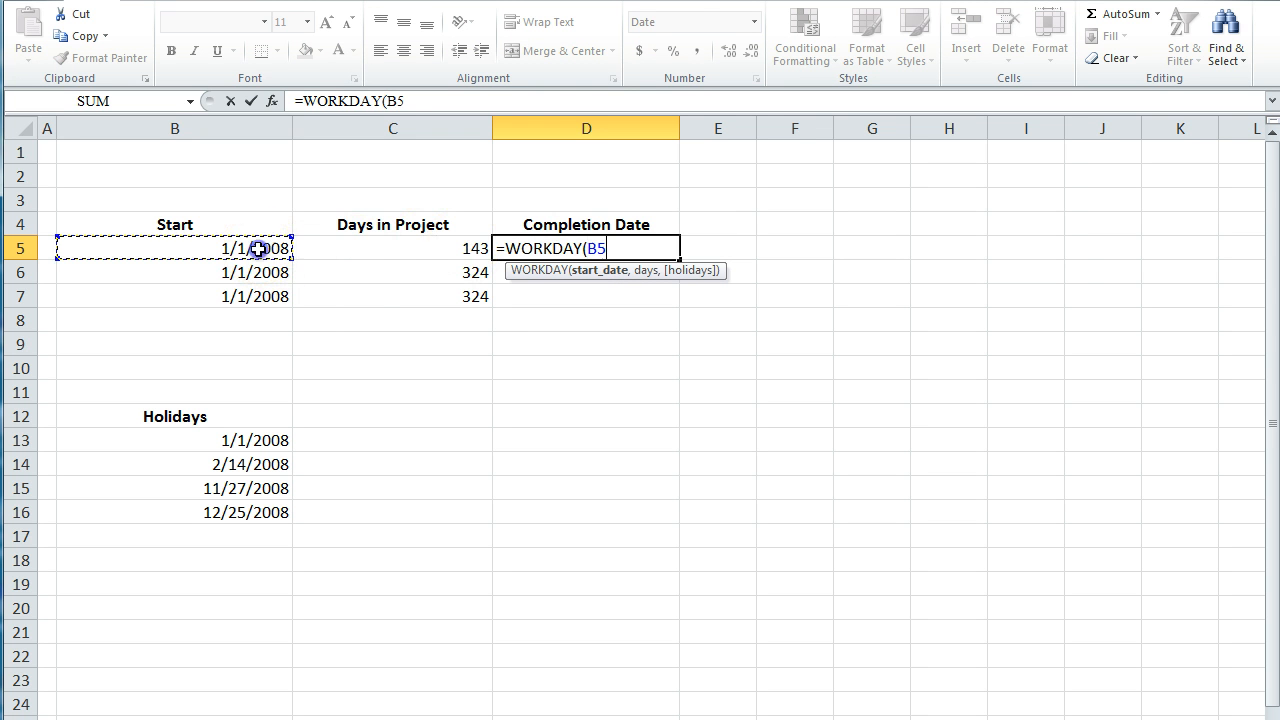
text(,C5)
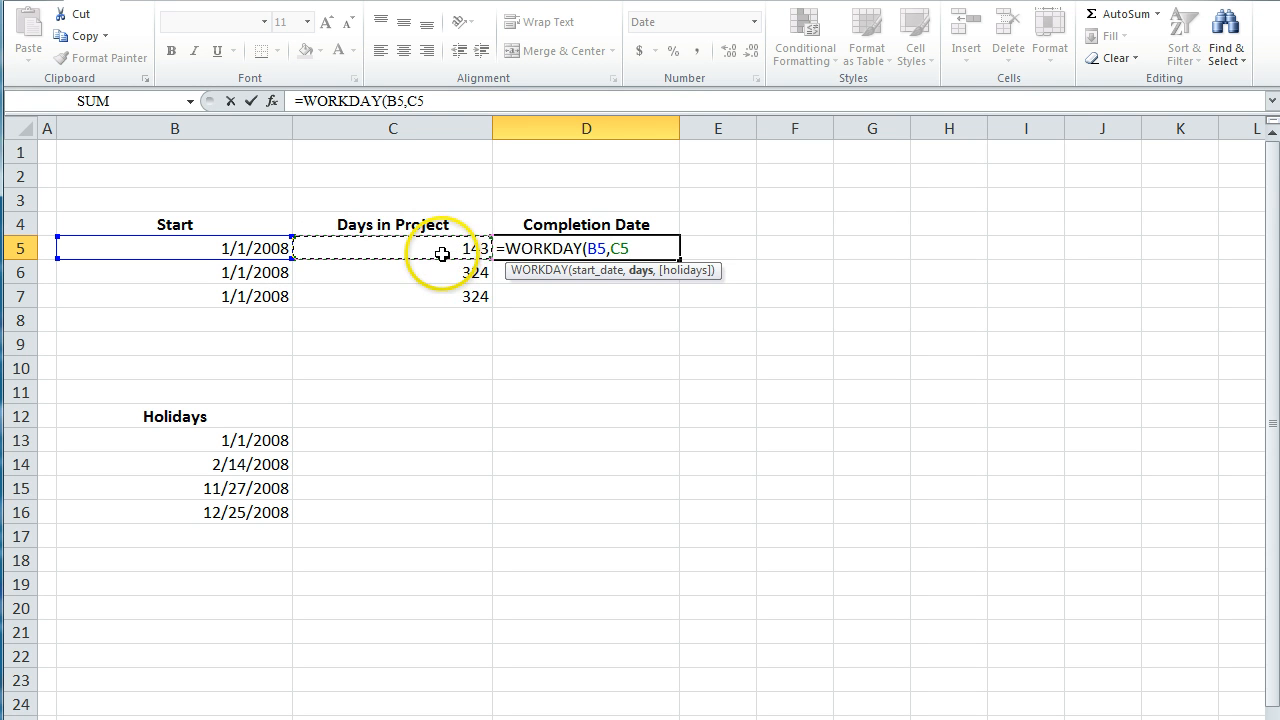
text())
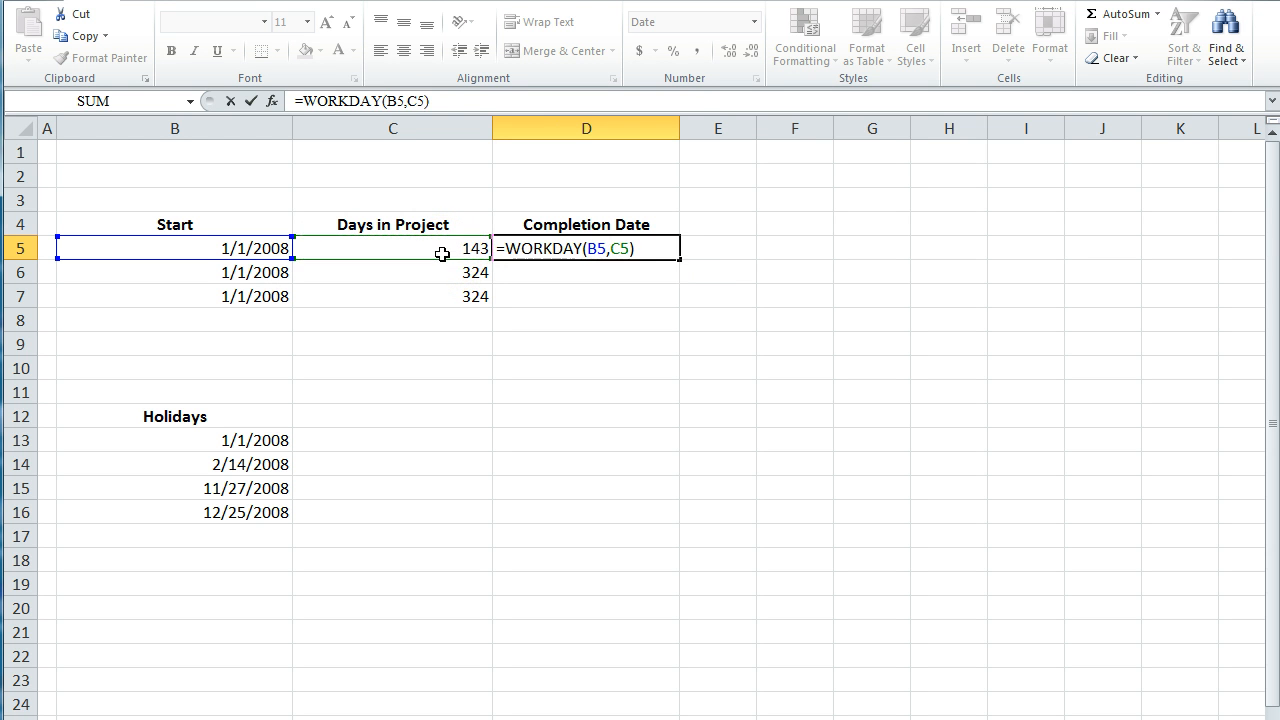
key(Return)
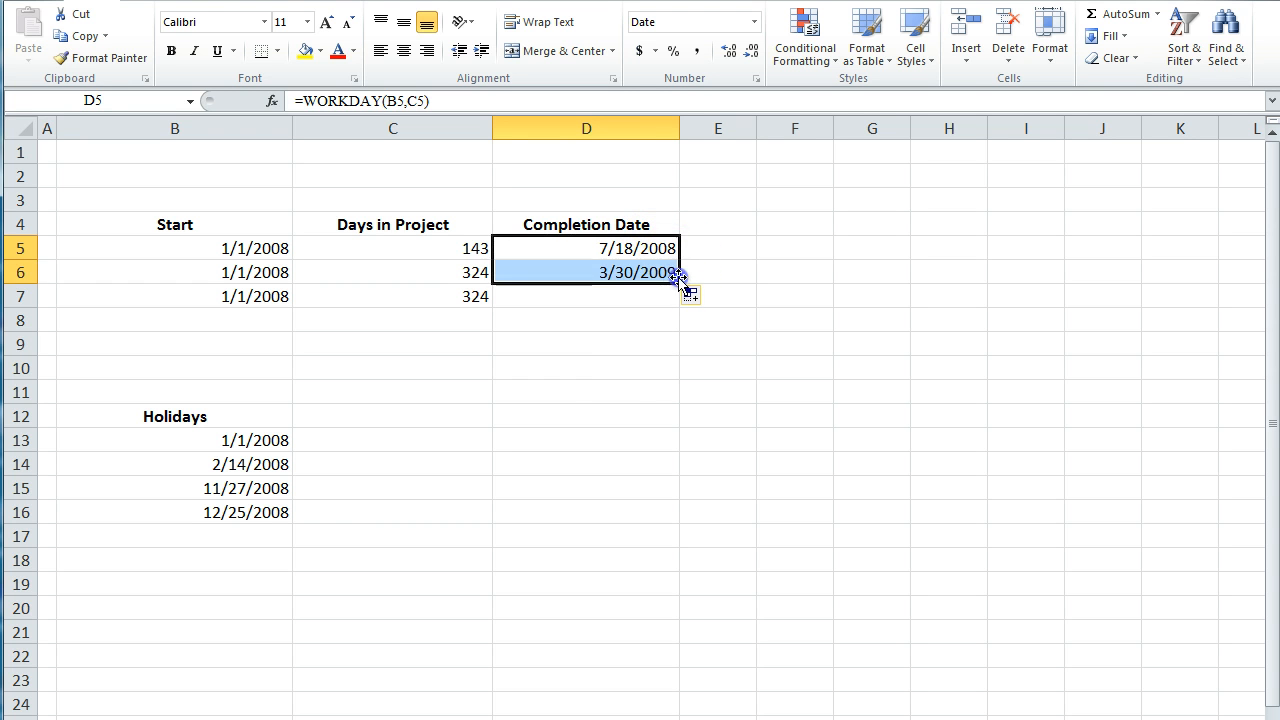
click(584, 368)
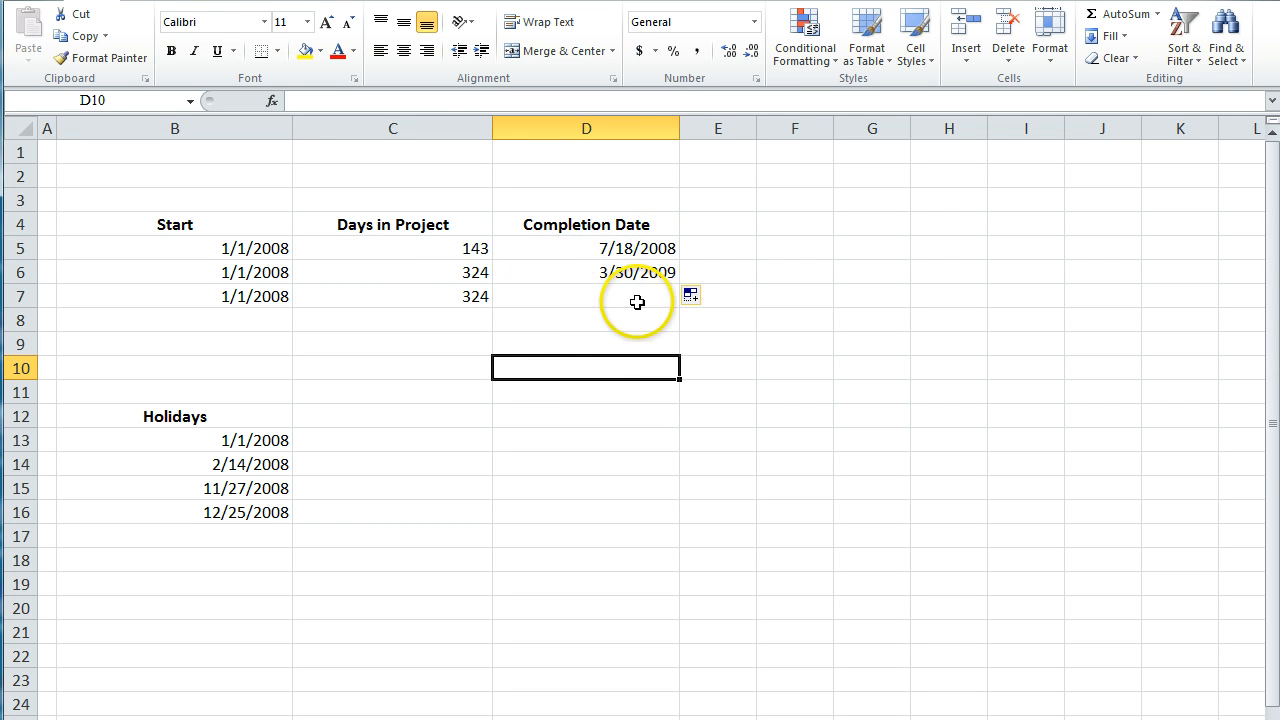
mouse_move(636, 284)
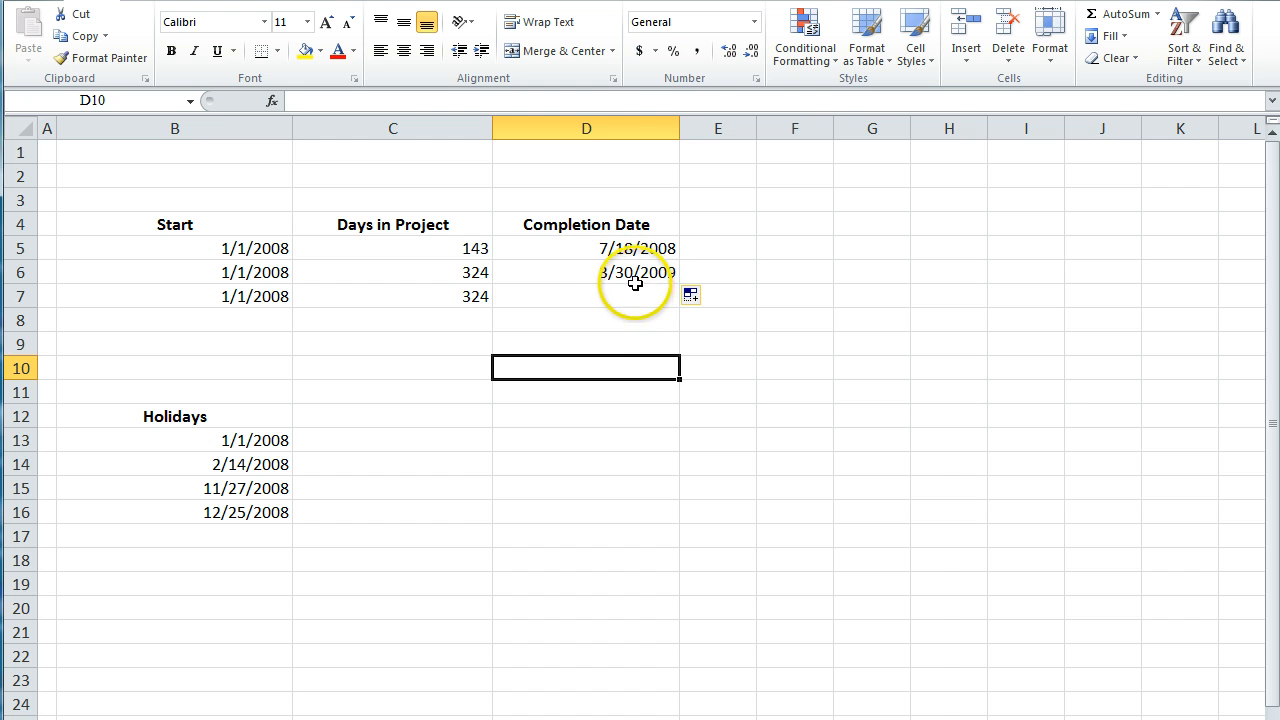
mouse_move(640, 272)
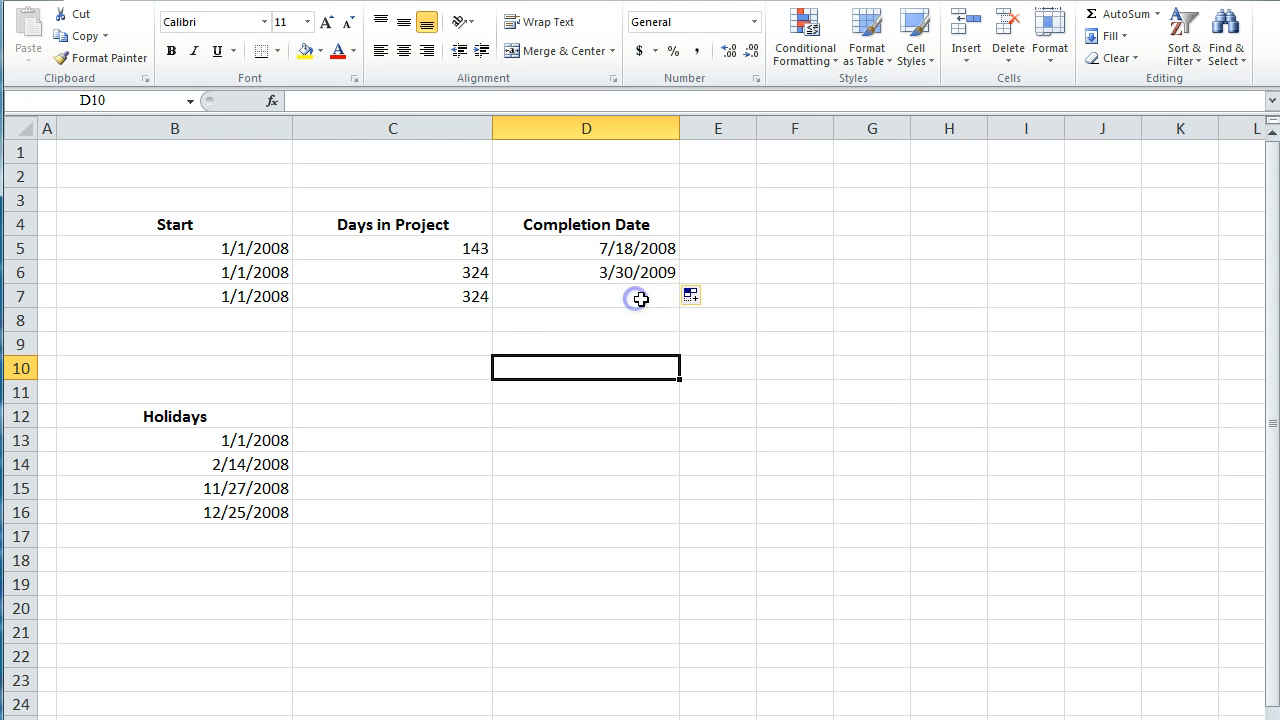
click(586, 296)
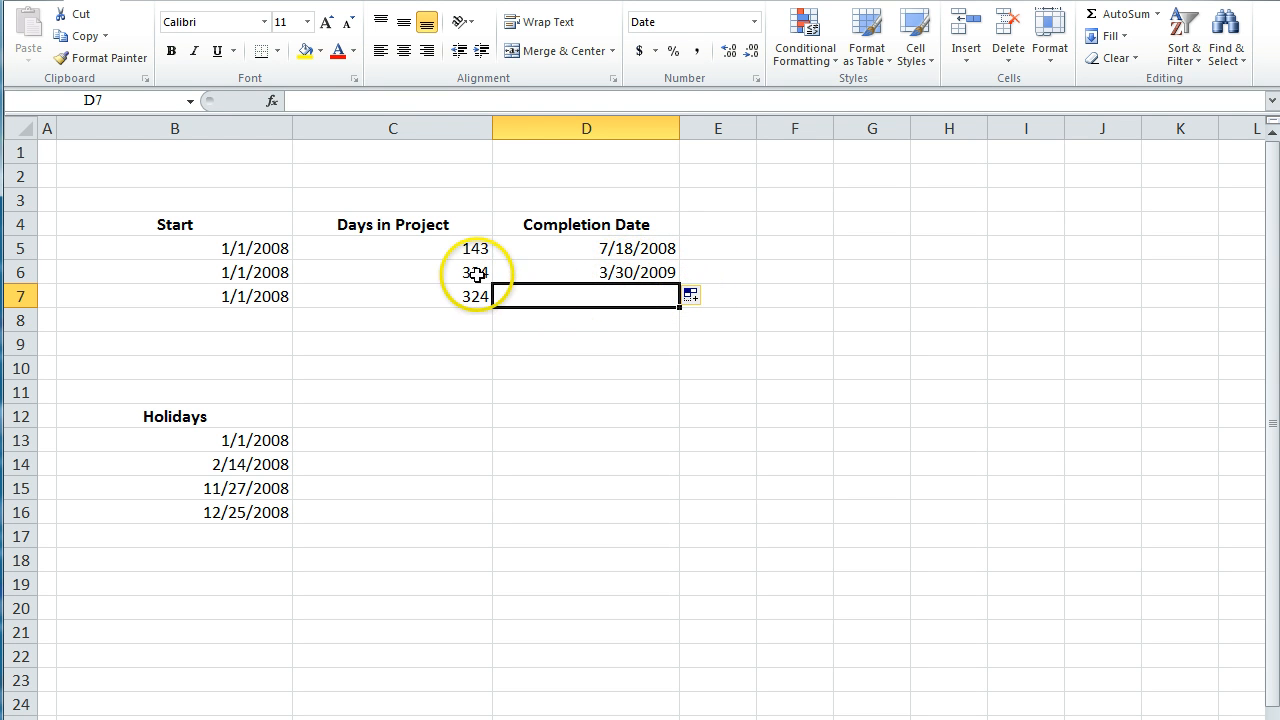
click(392, 272)
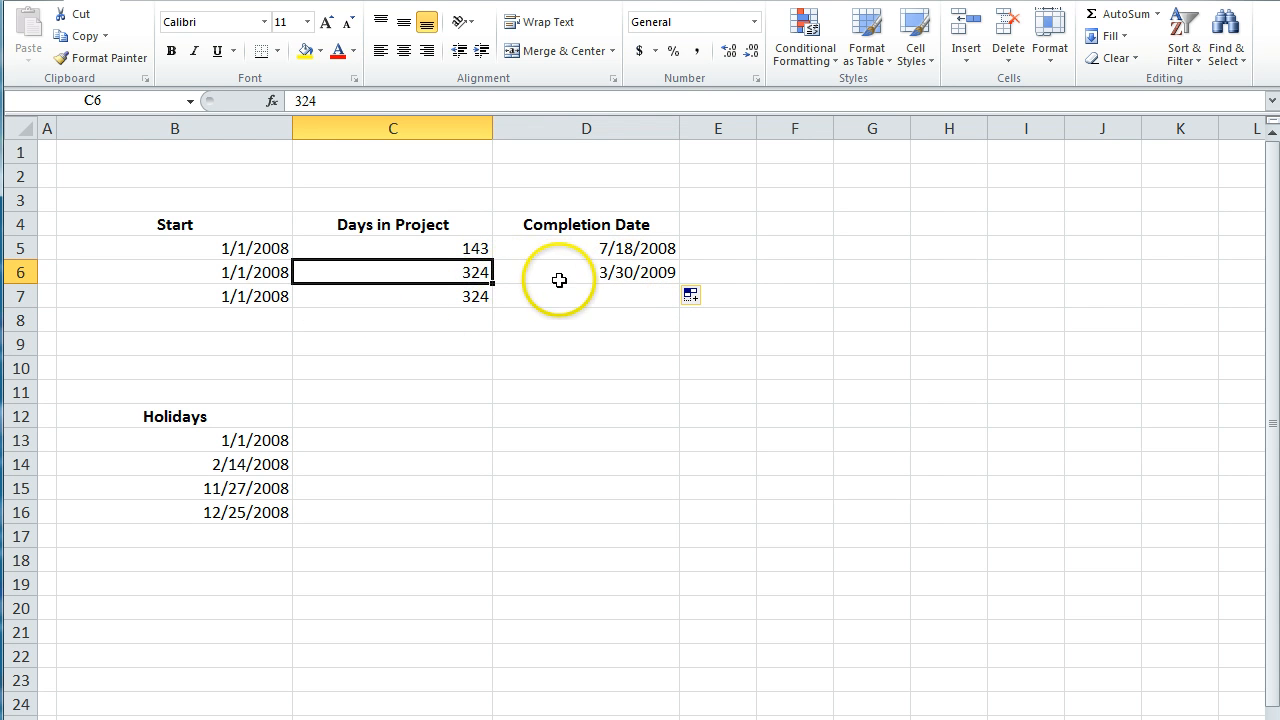
mouse_move(502, 300)
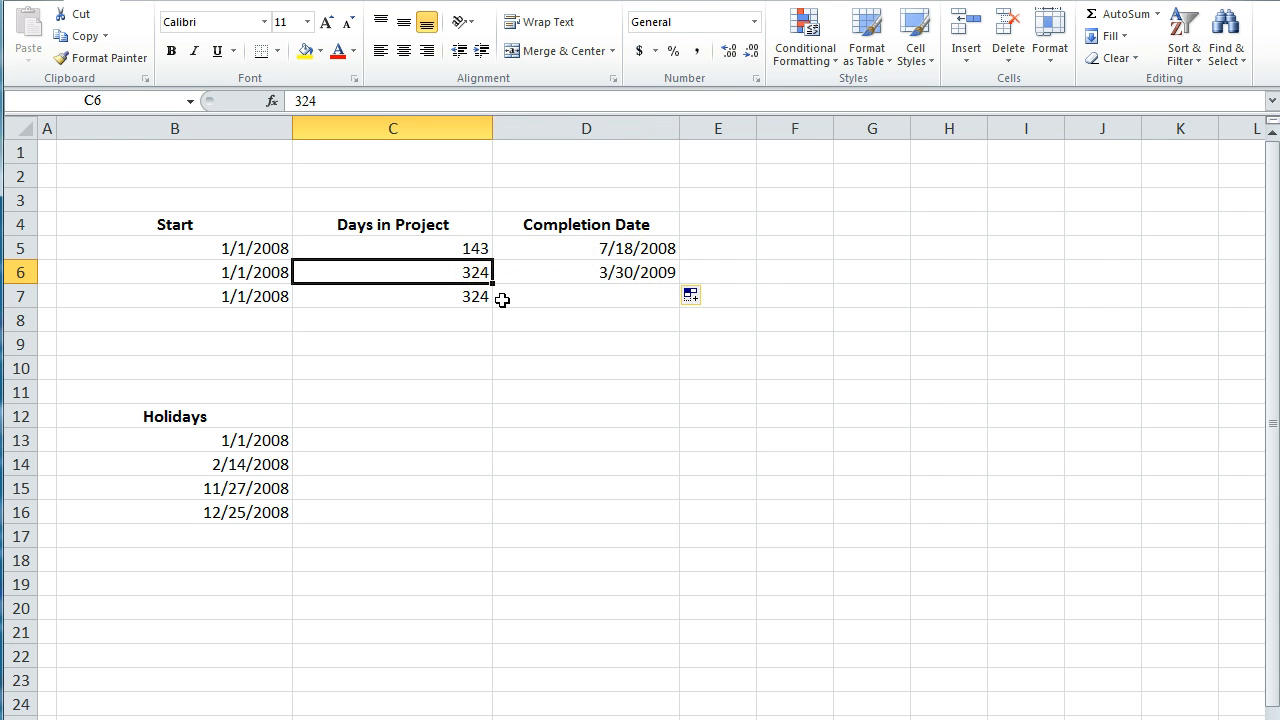
click(586, 296)
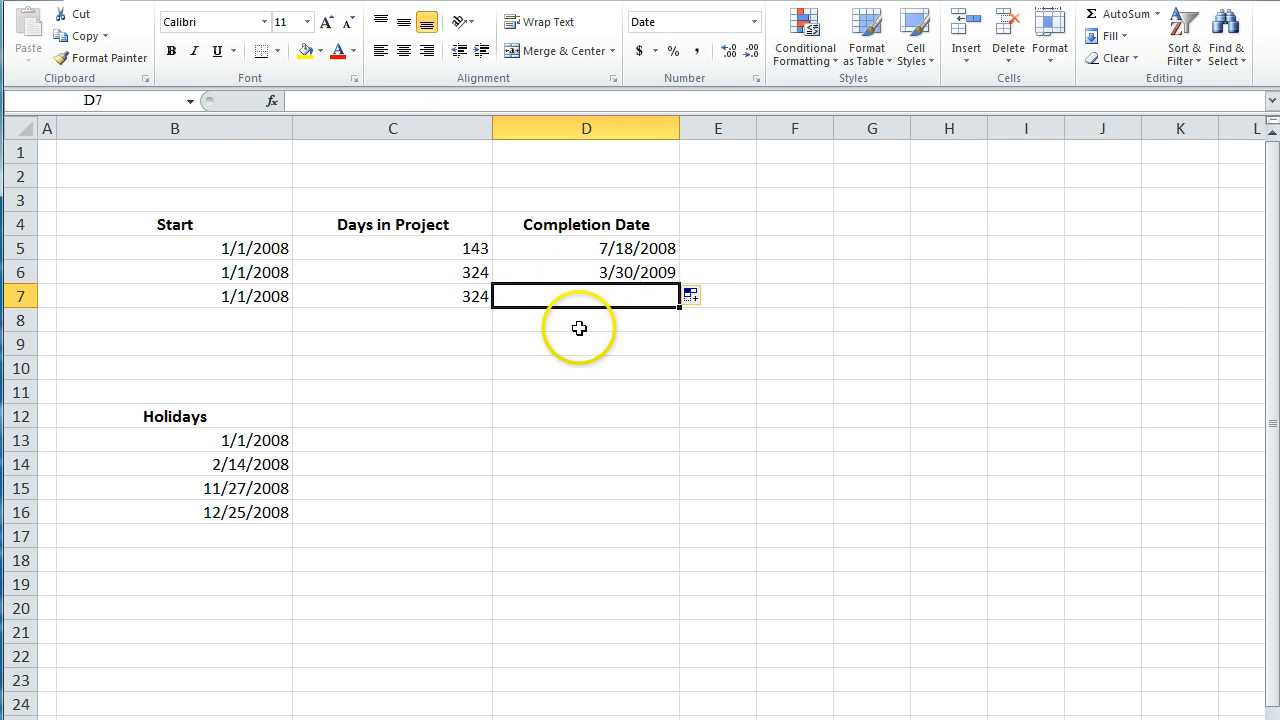
mouse_move(252, 438)
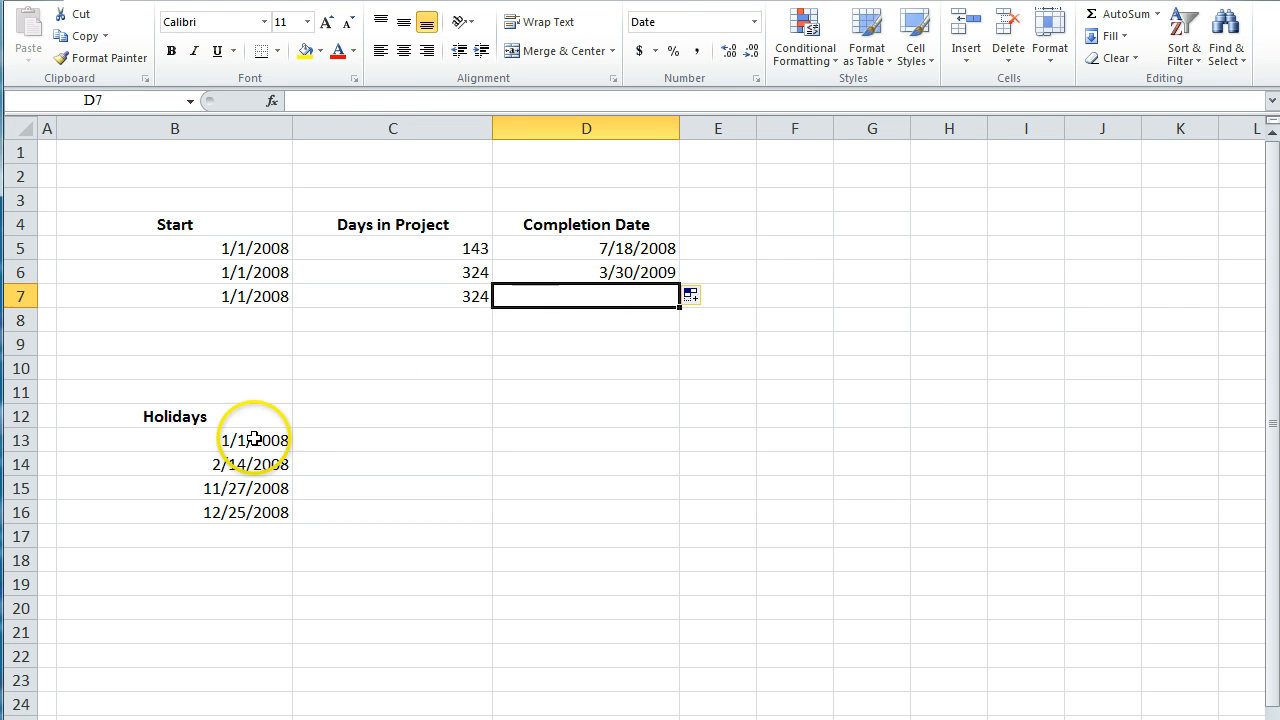
click(586, 272)
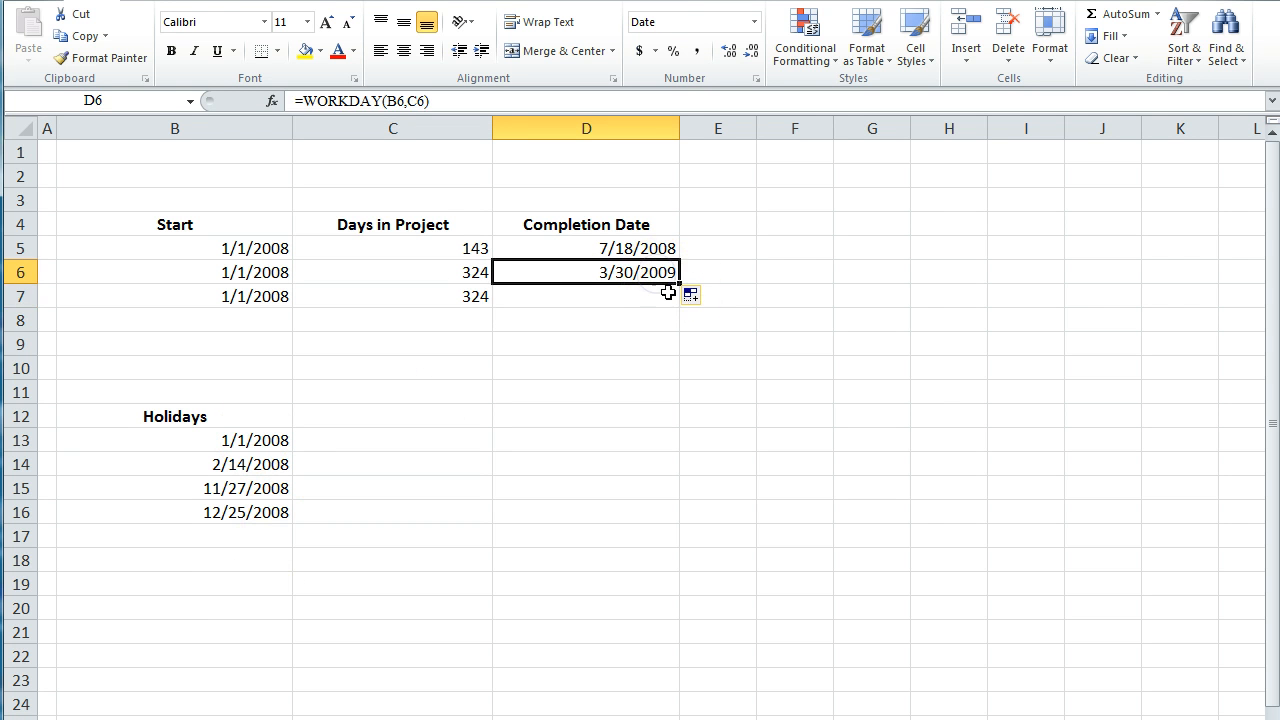
click(586, 296)
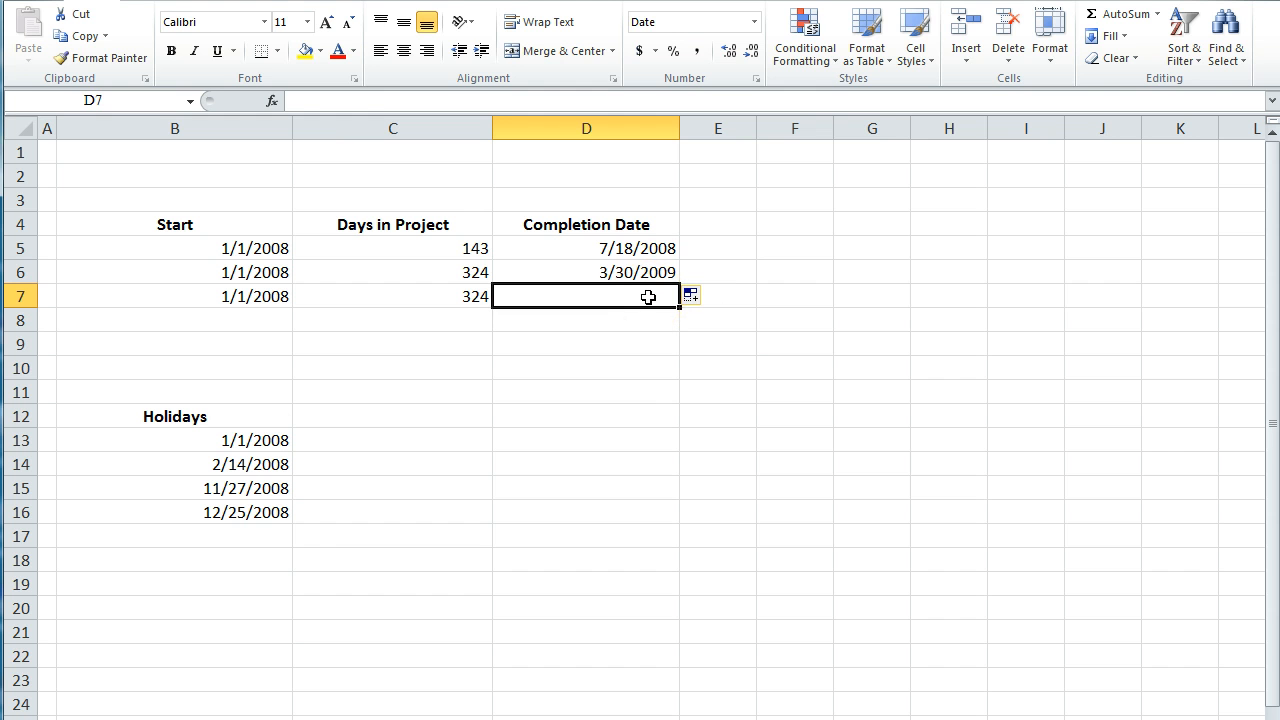
Step: Enter =WORKDAY(B7,C7,B13:B16) in D7 so the completion date skips holidays, giving 4/2/2009
text(=work)
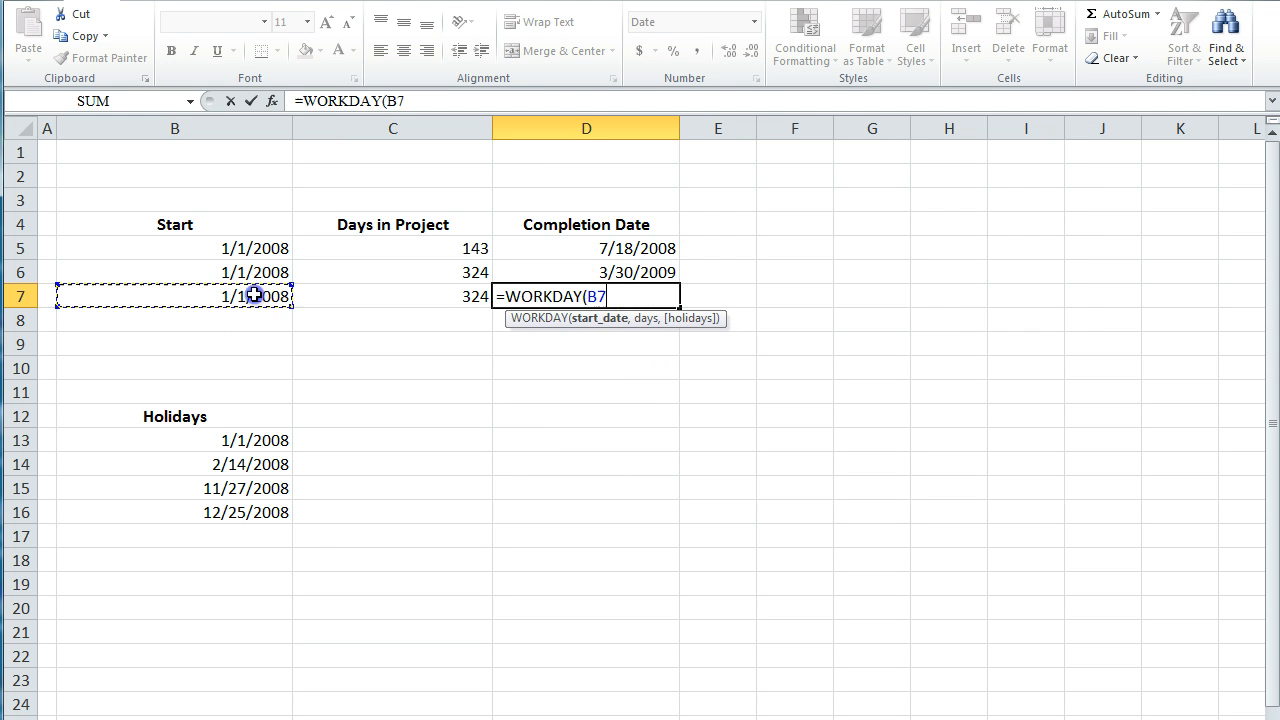
text(,C7,B13:B16))
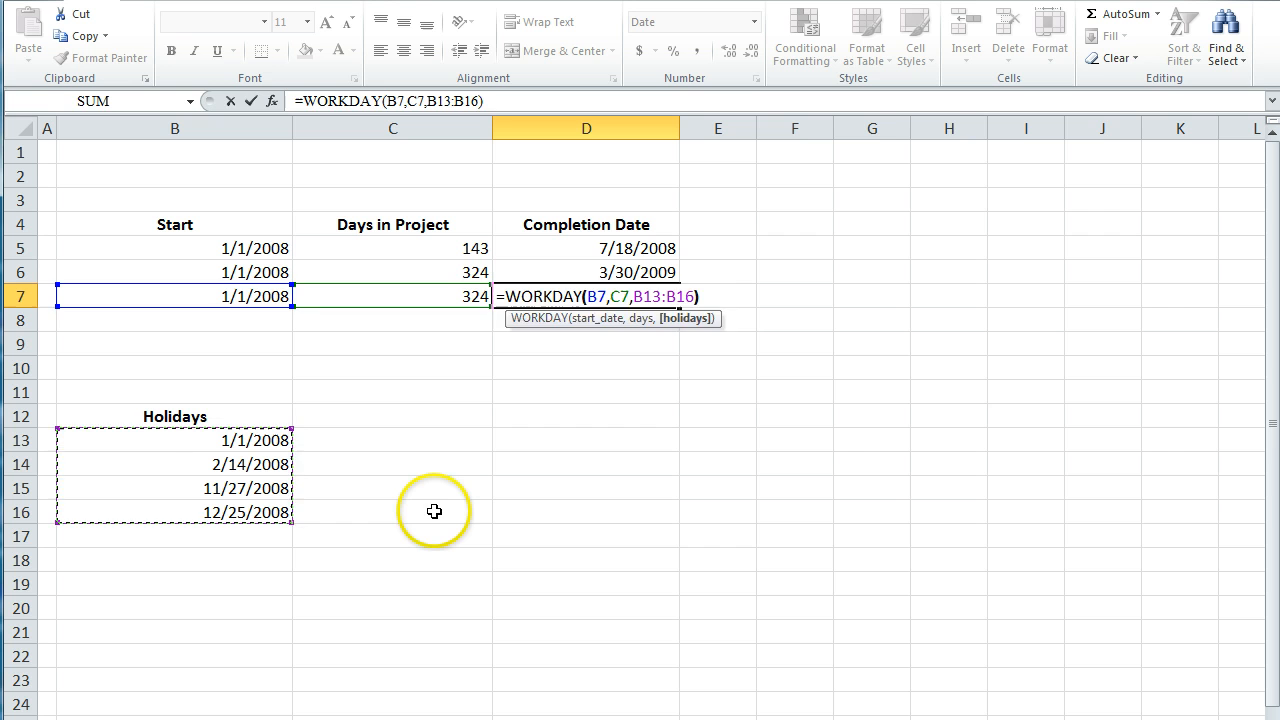
key(Return)
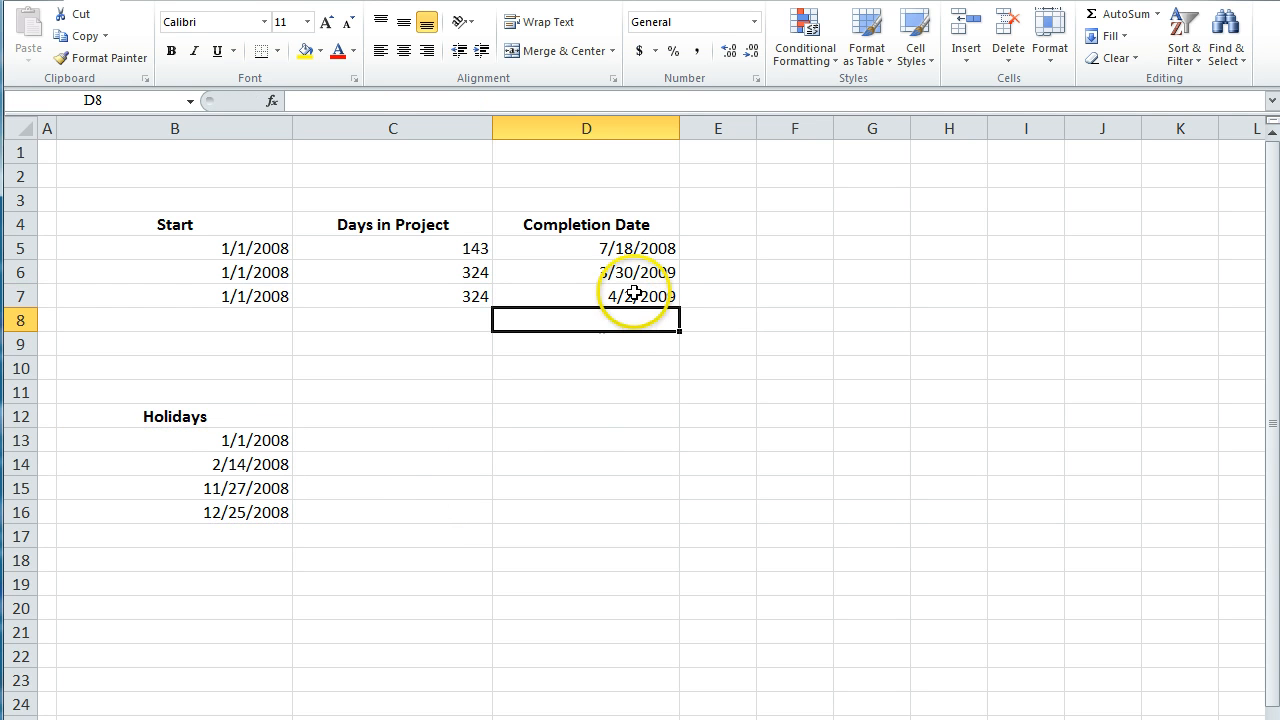
click(586, 296)
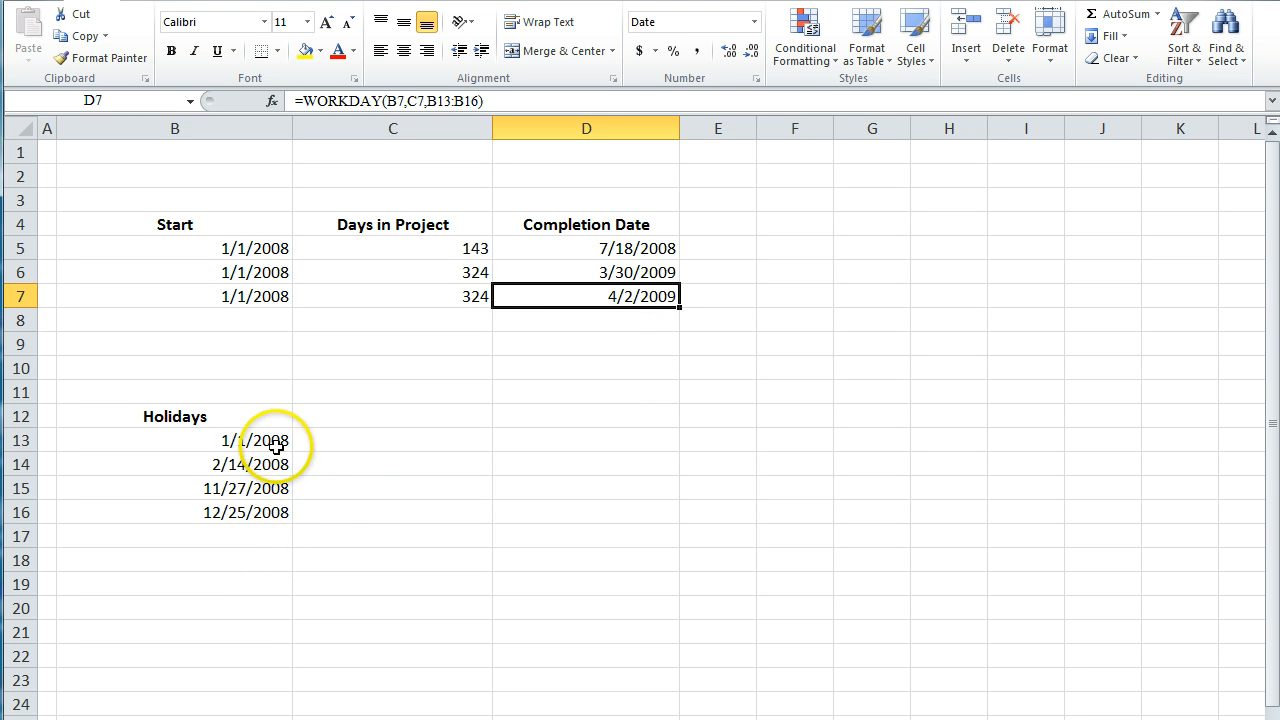
click(586, 344)
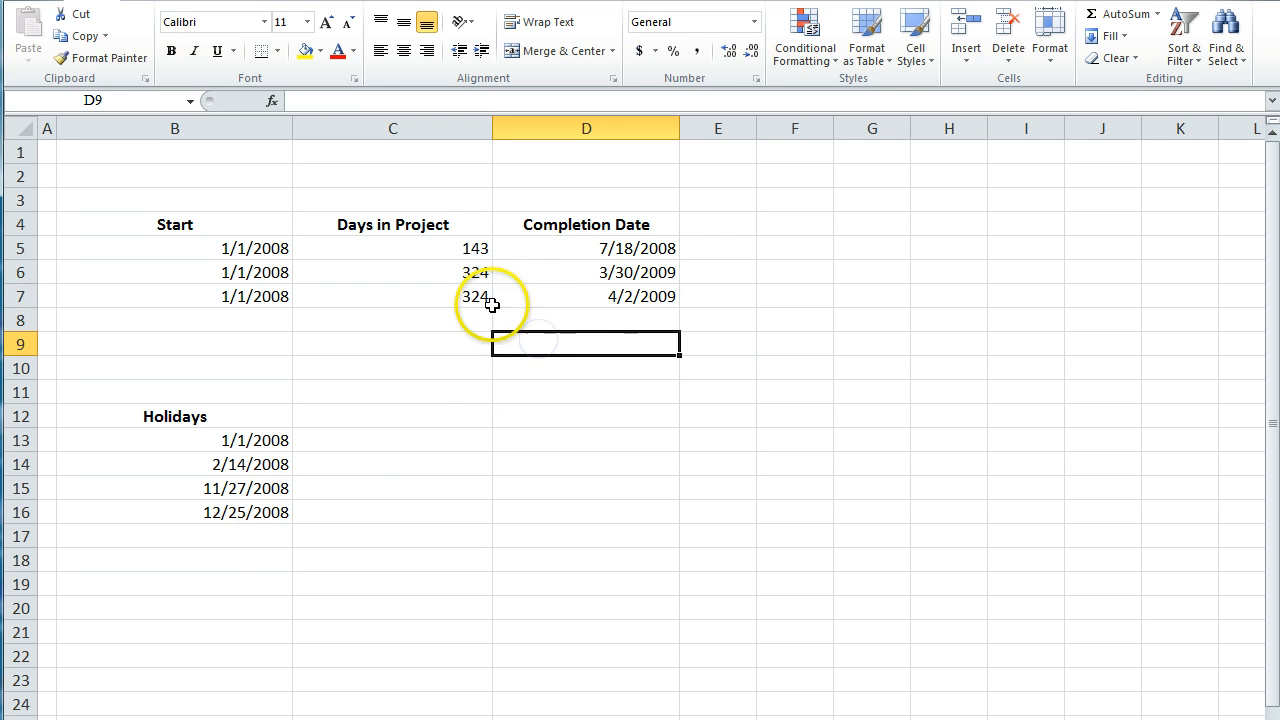
mouse_move(570, 316)
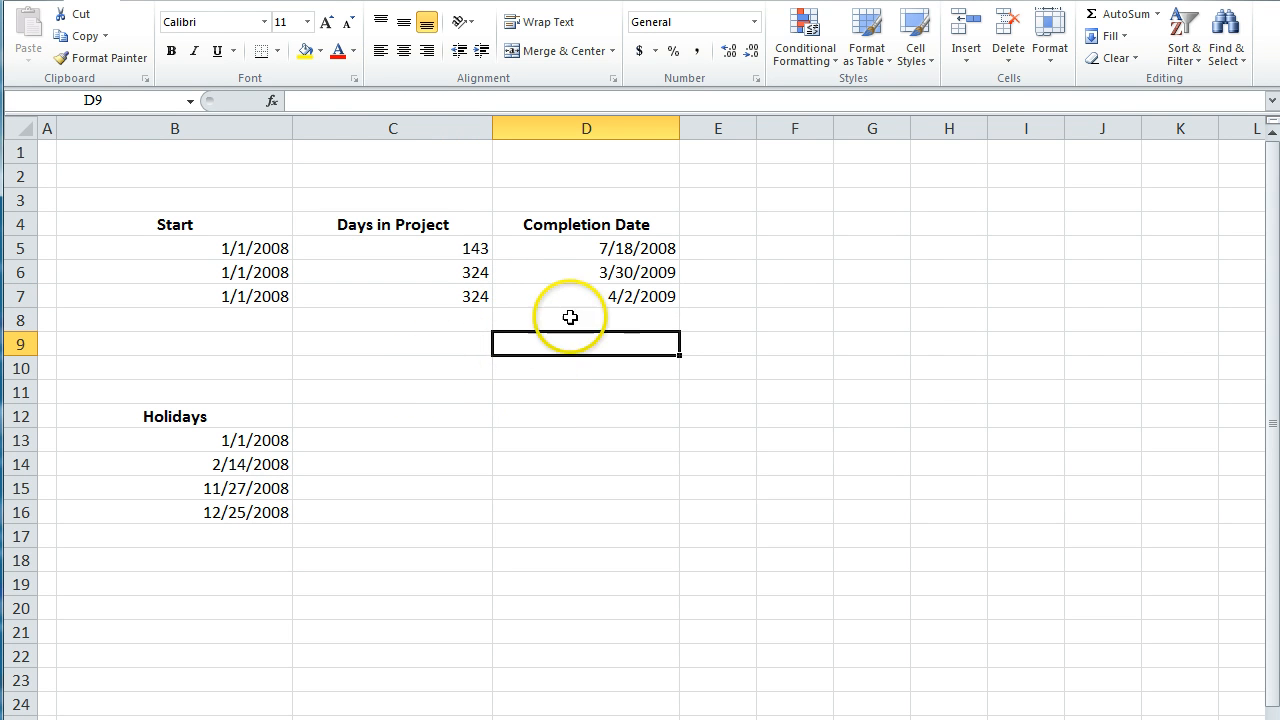
click(586, 296)
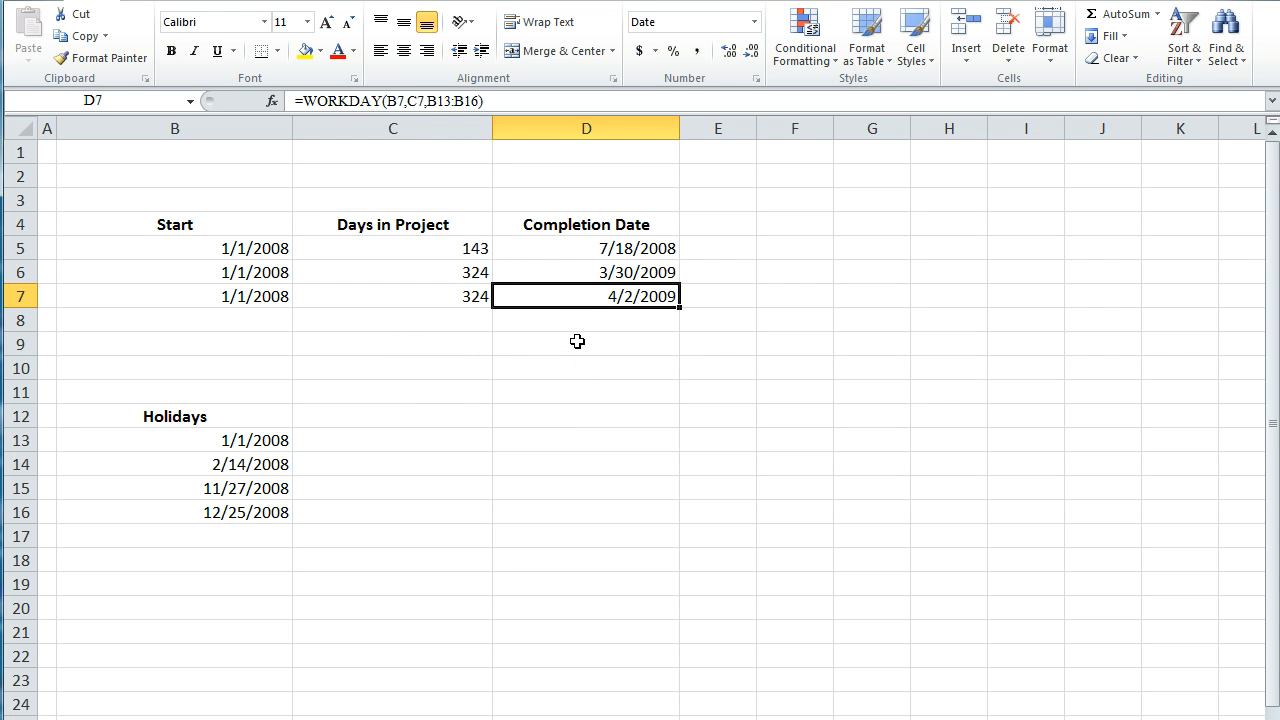